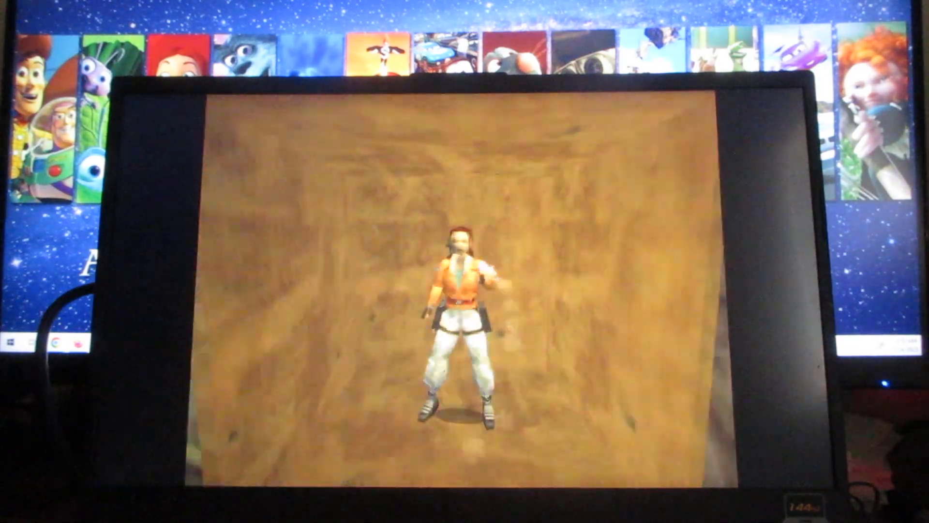
pyautogui.press('w')
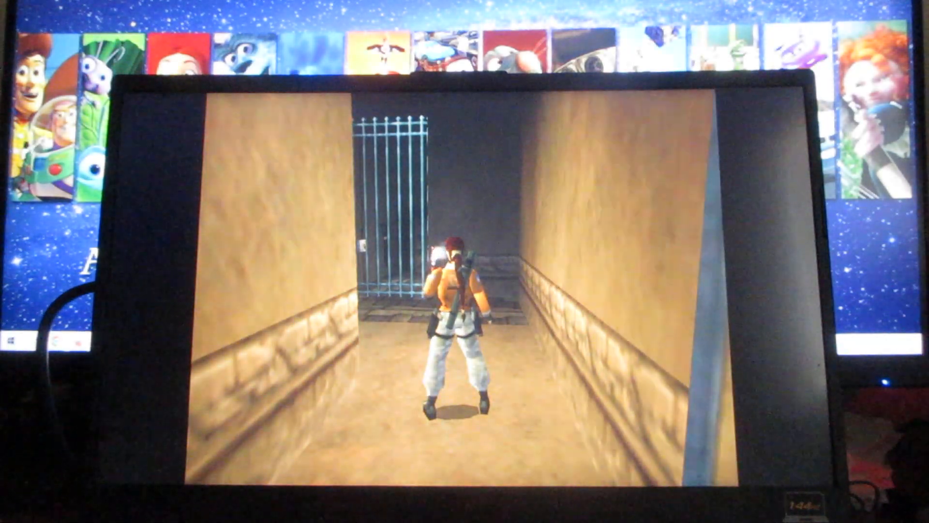
pyautogui.press('i')
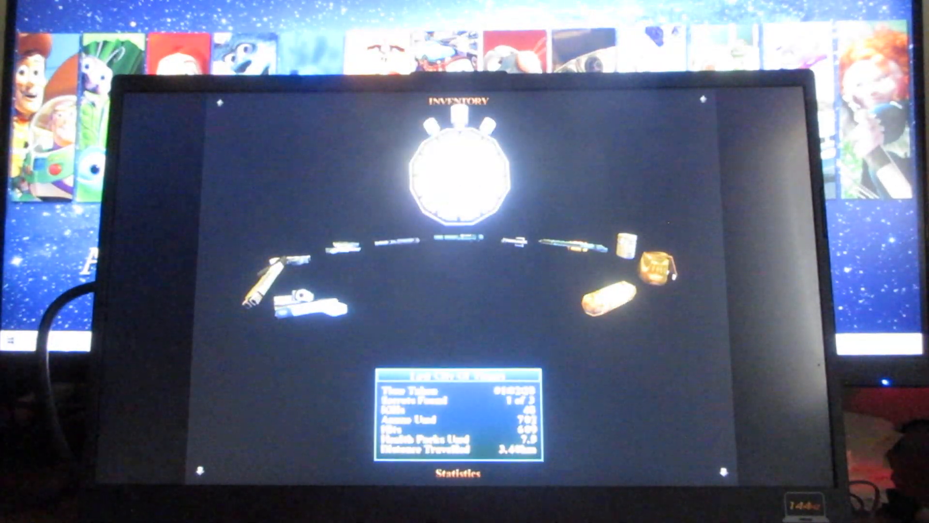